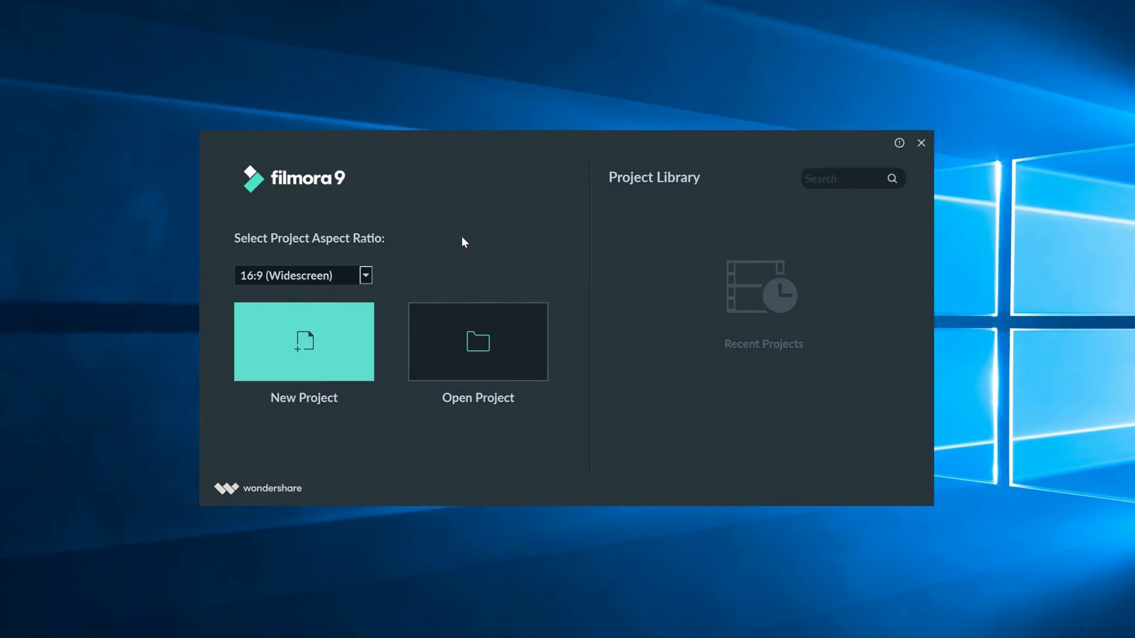
{"action": "mouse_move", "coordinate": [480, 246]}
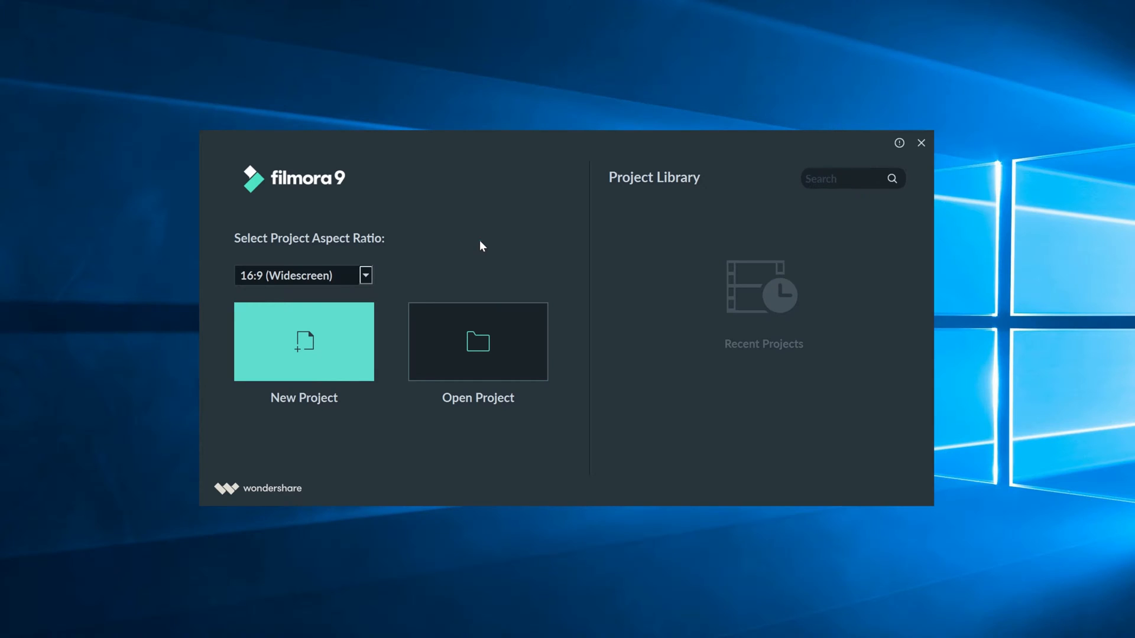
Create a new 16:9 widescreen Filmora9 project from the launcher
{"action": "left_click", "coordinate": [303, 341]}
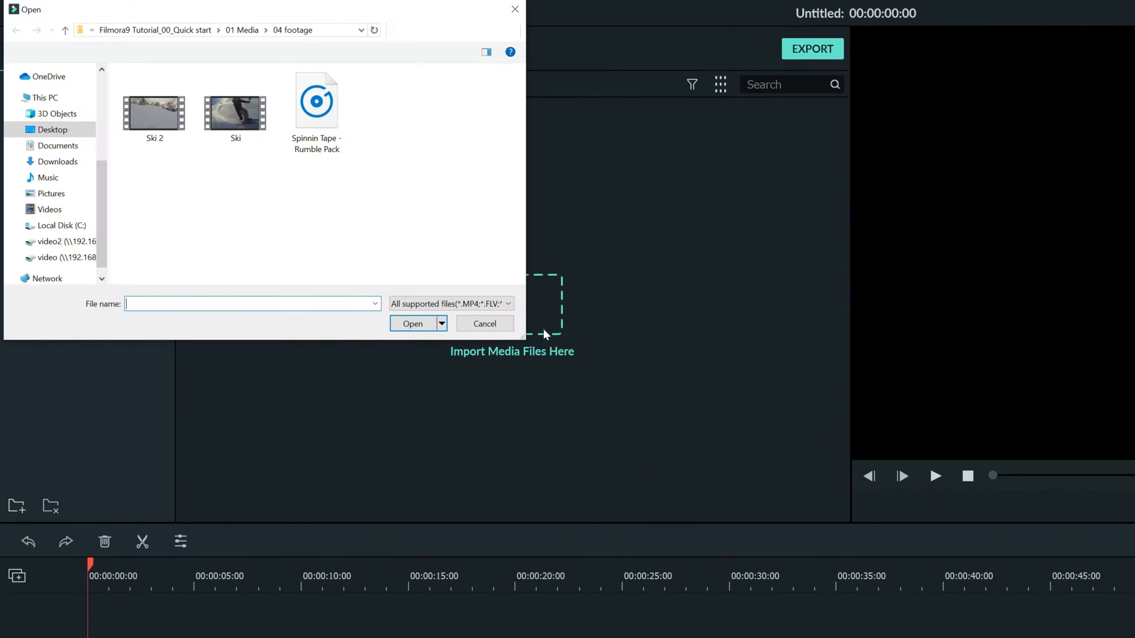
Import the Ski clips and Spinnin Tape music from the 04 footage folder
{"action": "left_click", "coordinate": [154, 109]}
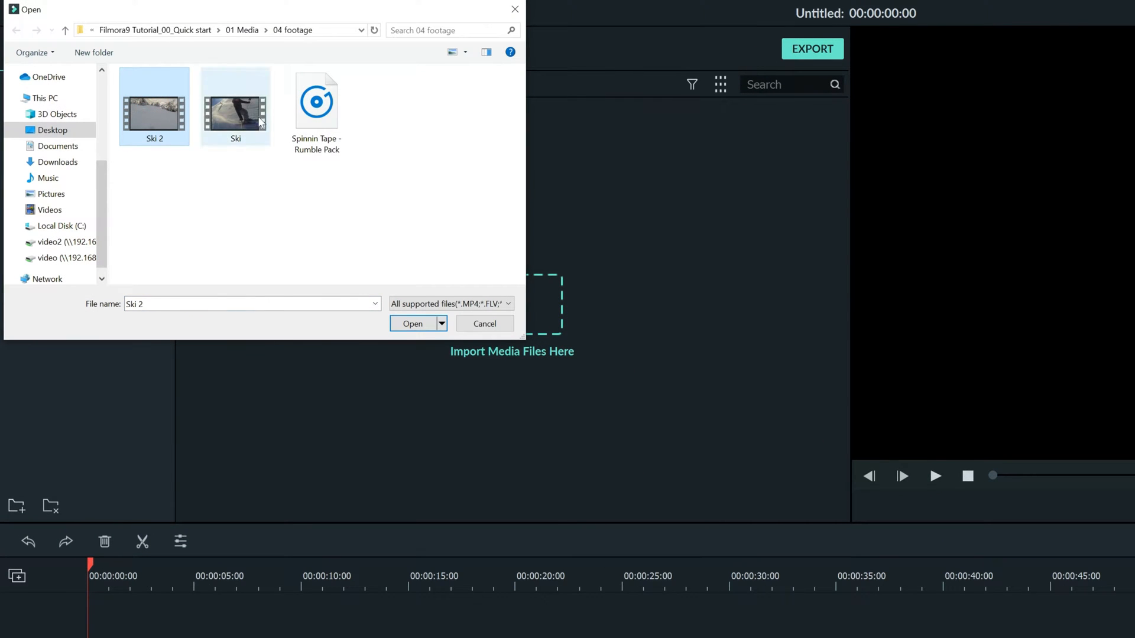
{"action": "left_click", "coordinate": [484, 324]}
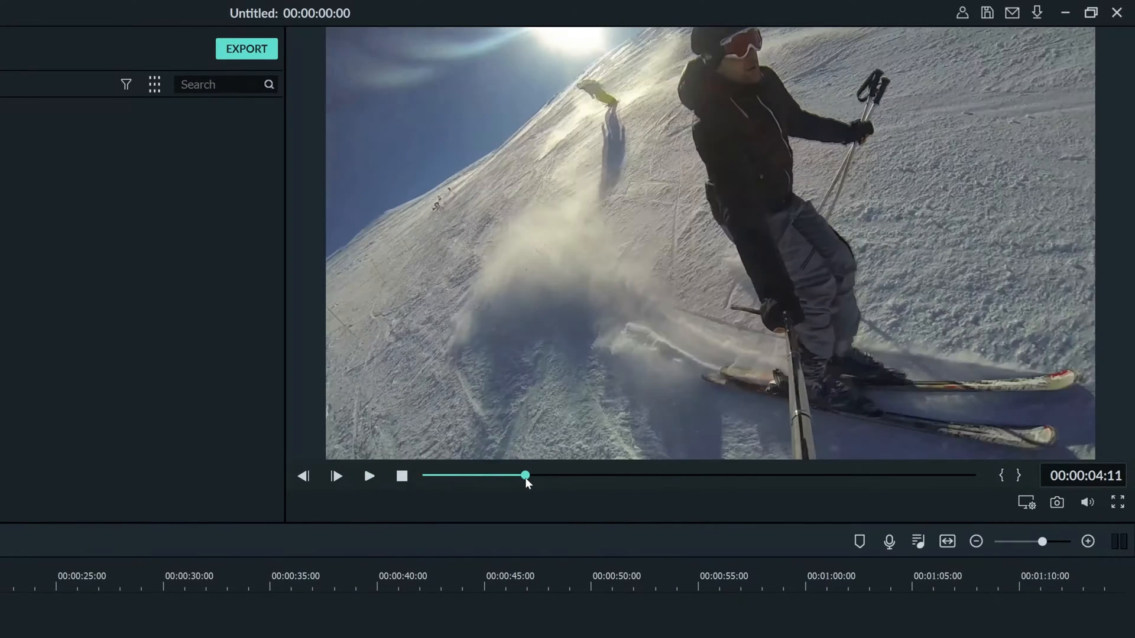
{"action": "mouse_move", "coordinate": [1000, 496]}
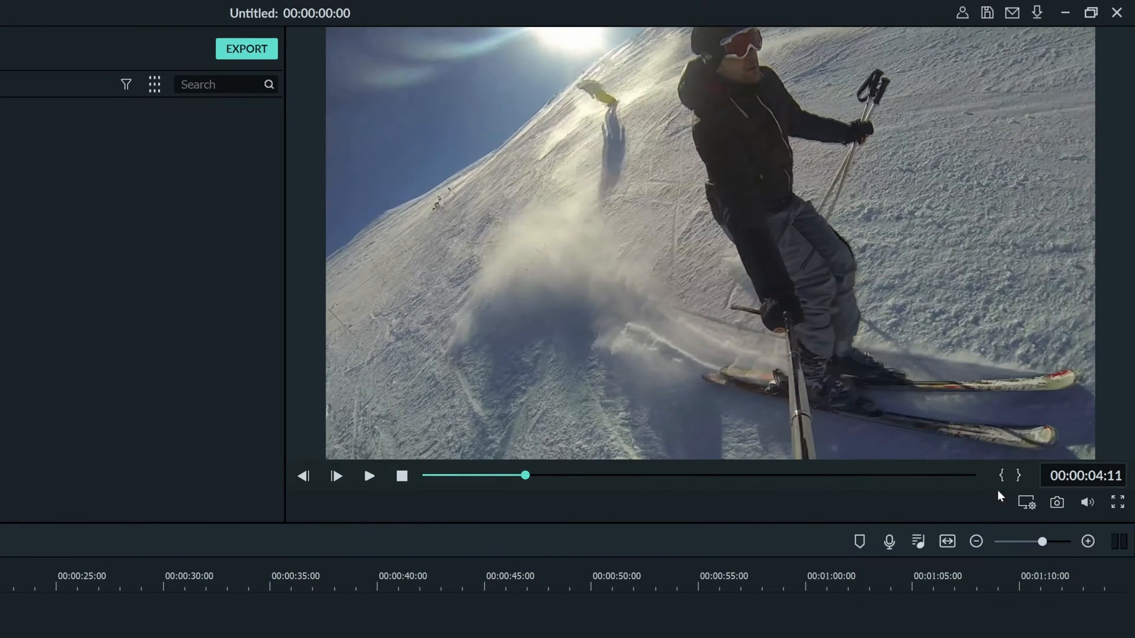
{"action": "mouse_move", "coordinate": [1003, 475]}
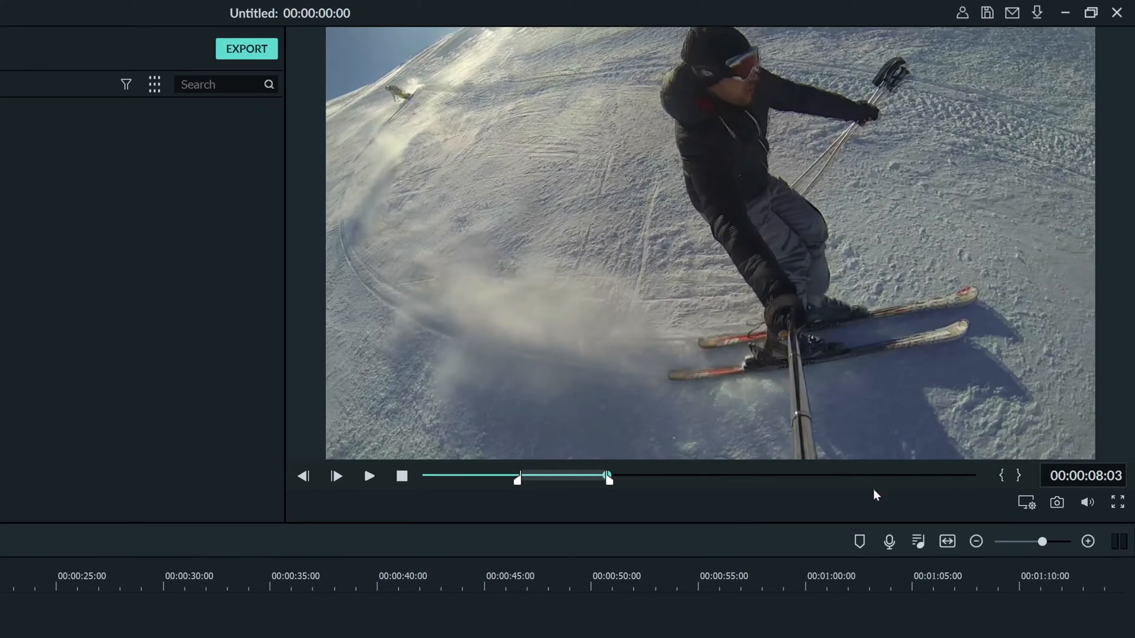
{"action": "mouse_move", "coordinate": [555, 494]}
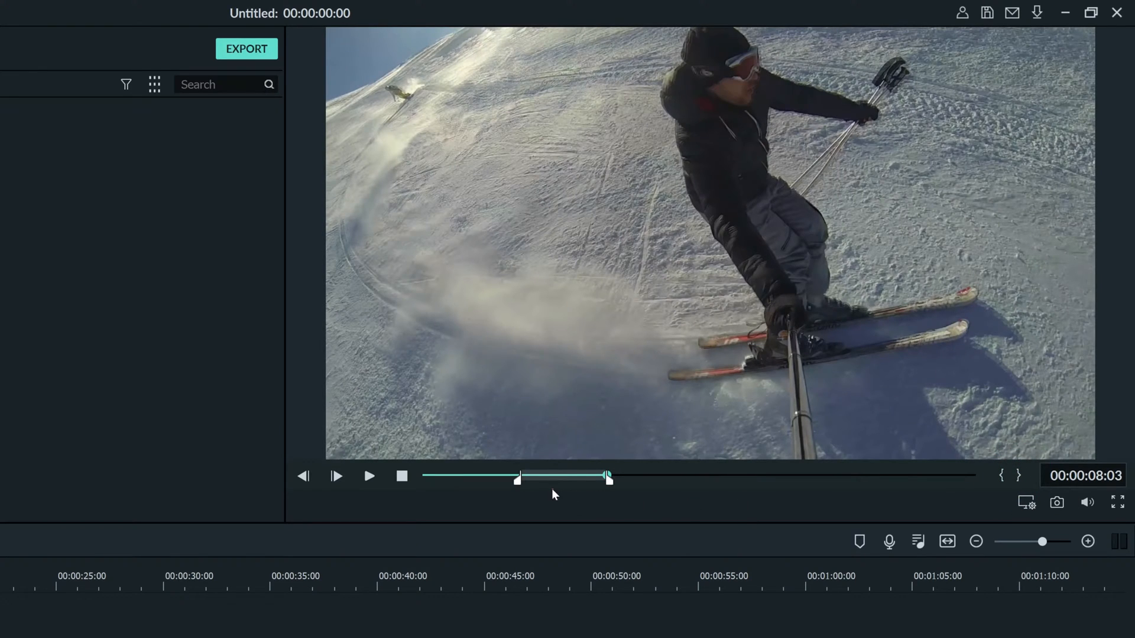
{"action": "mouse_move", "coordinate": [589, 496]}
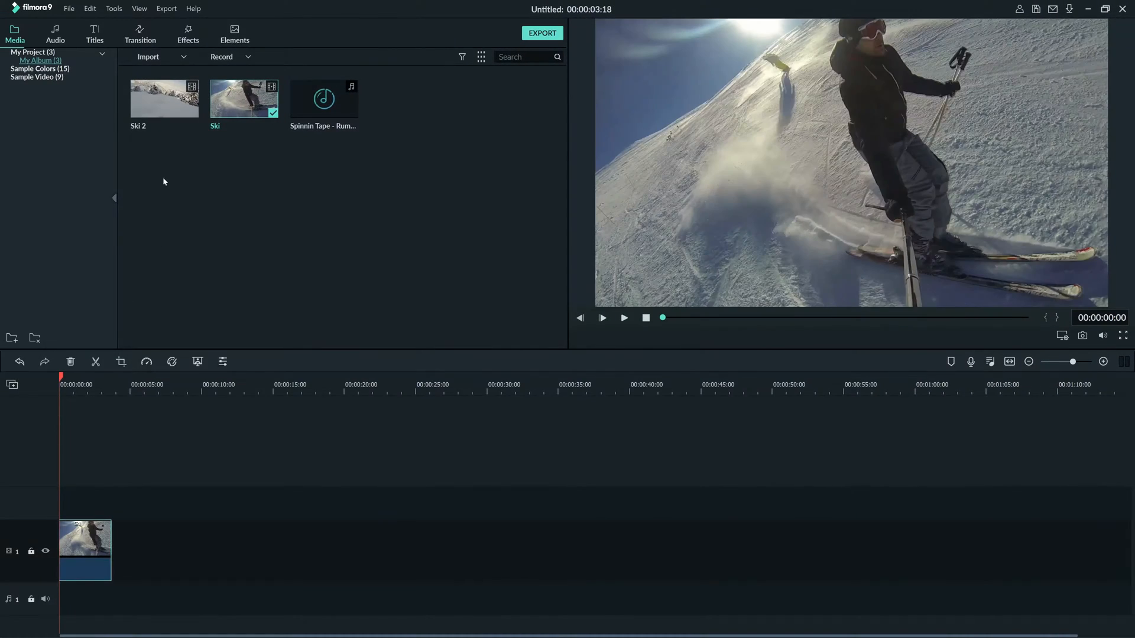
Preview Ski 2 and adjust its in/out trim markers to the kept range
{"action": "left_click", "coordinate": [602, 318]}
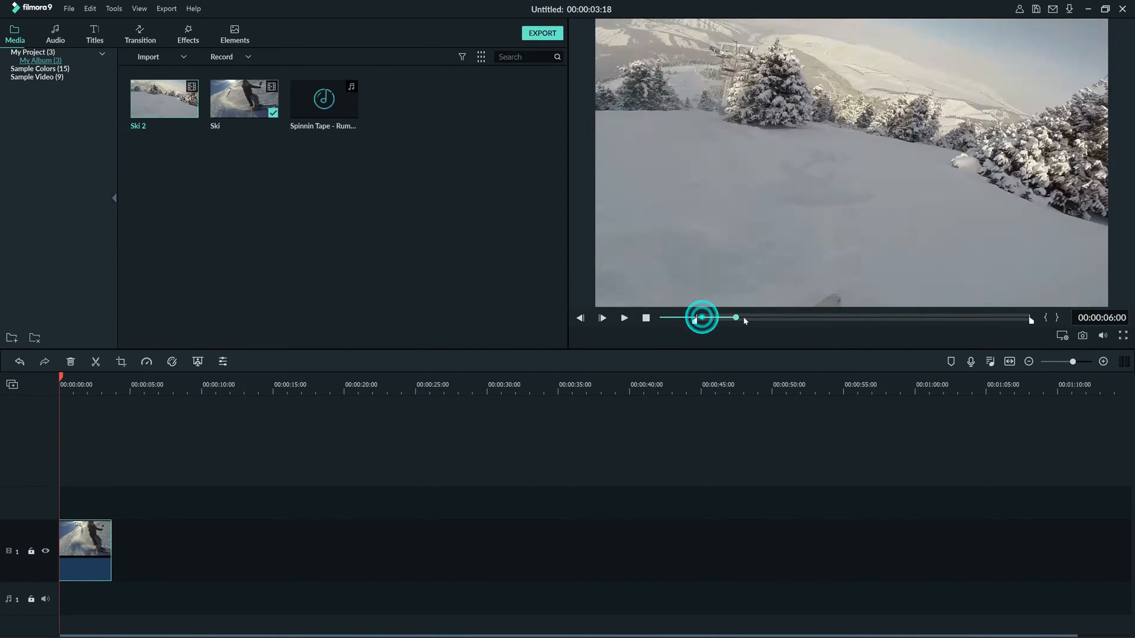
{"action": "left_click", "coordinate": [623, 318]}
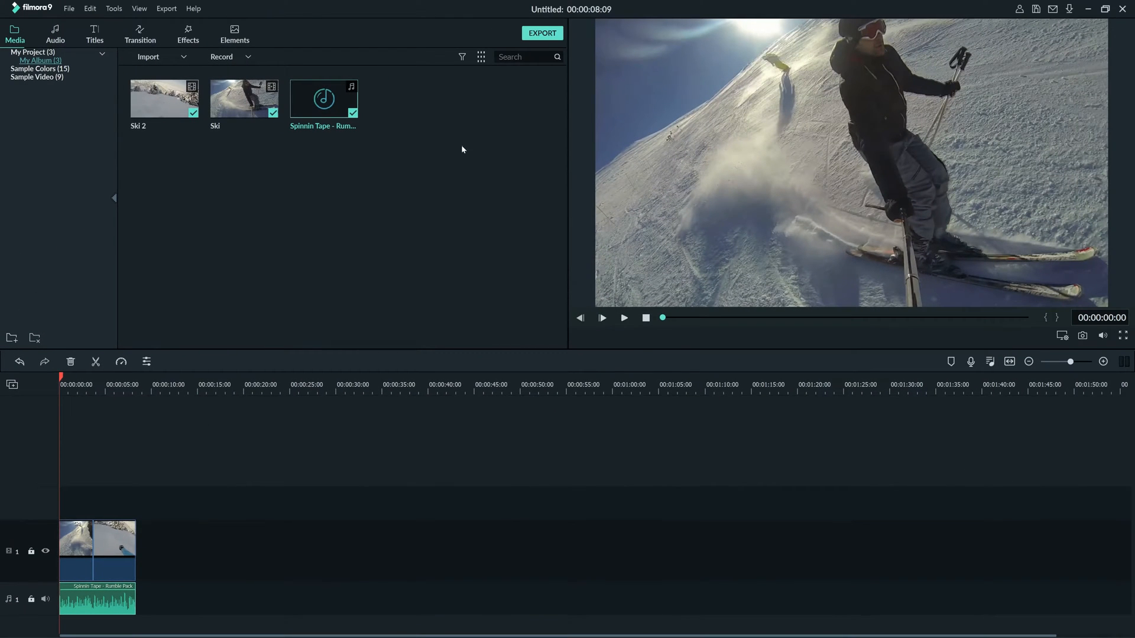
Bring up the Export window and its detailed video and audio settings
{"action": "left_click", "coordinate": [542, 32]}
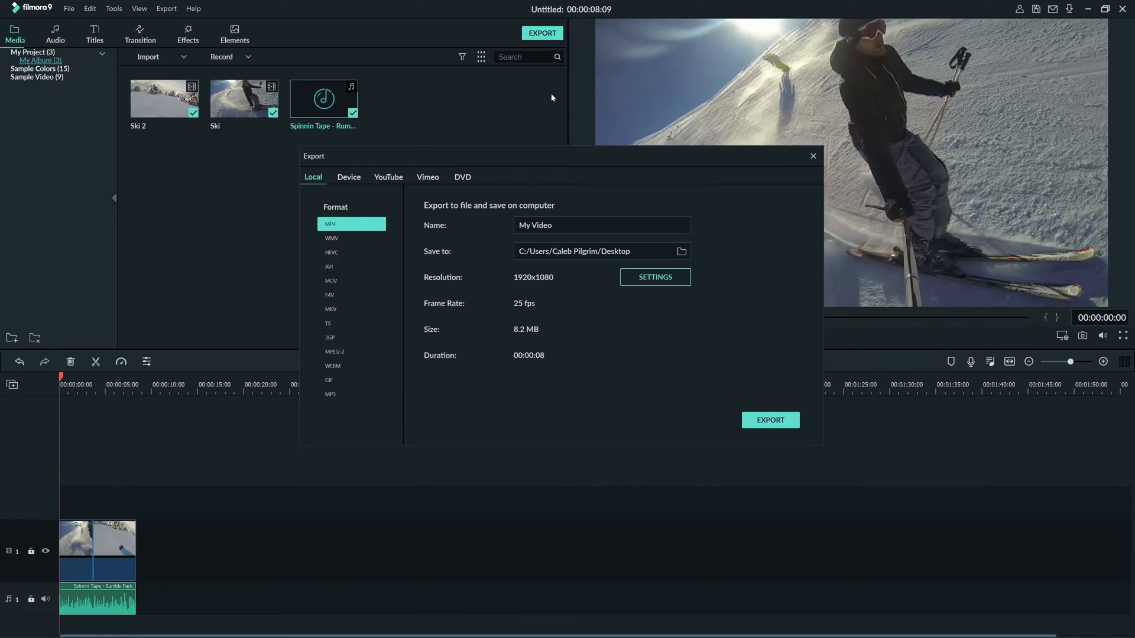
{"action": "left_click", "coordinate": [654, 277]}
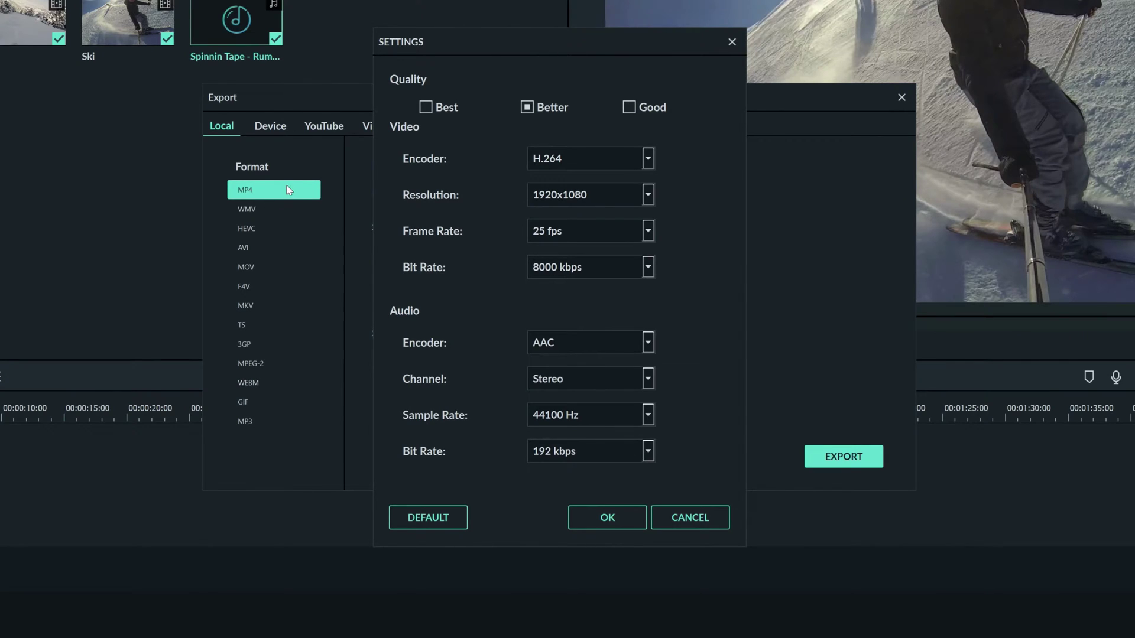
{"action": "mouse_move", "coordinate": [511, 134]}
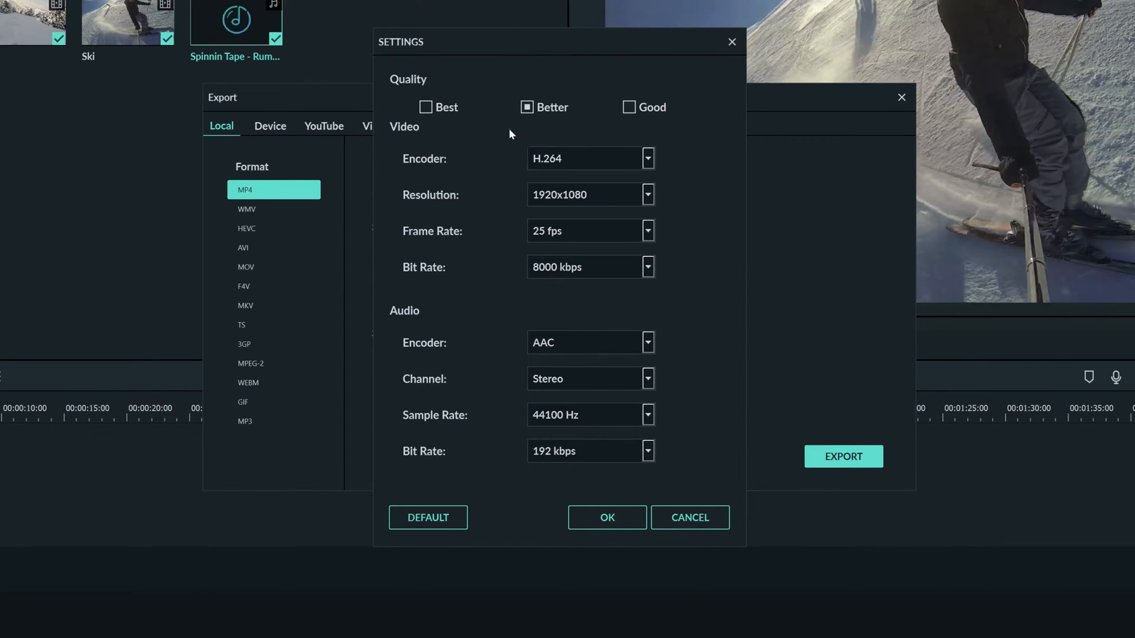
{"action": "mouse_move", "coordinate": [575, 157]}
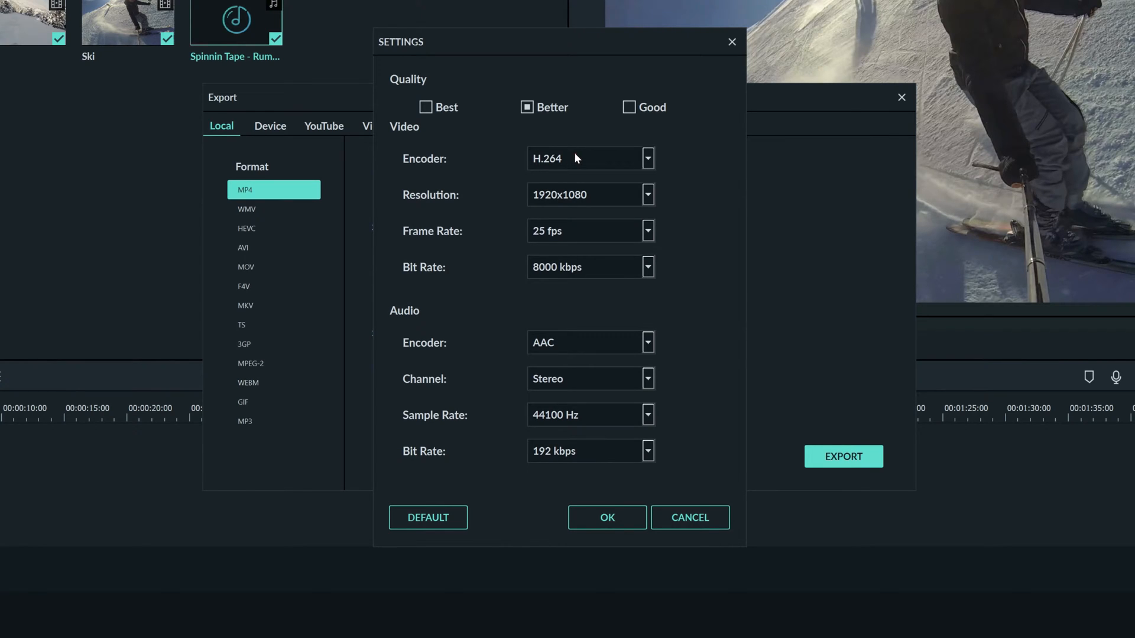
{"action": "mouse_move", "coordinate": [606, 196]}
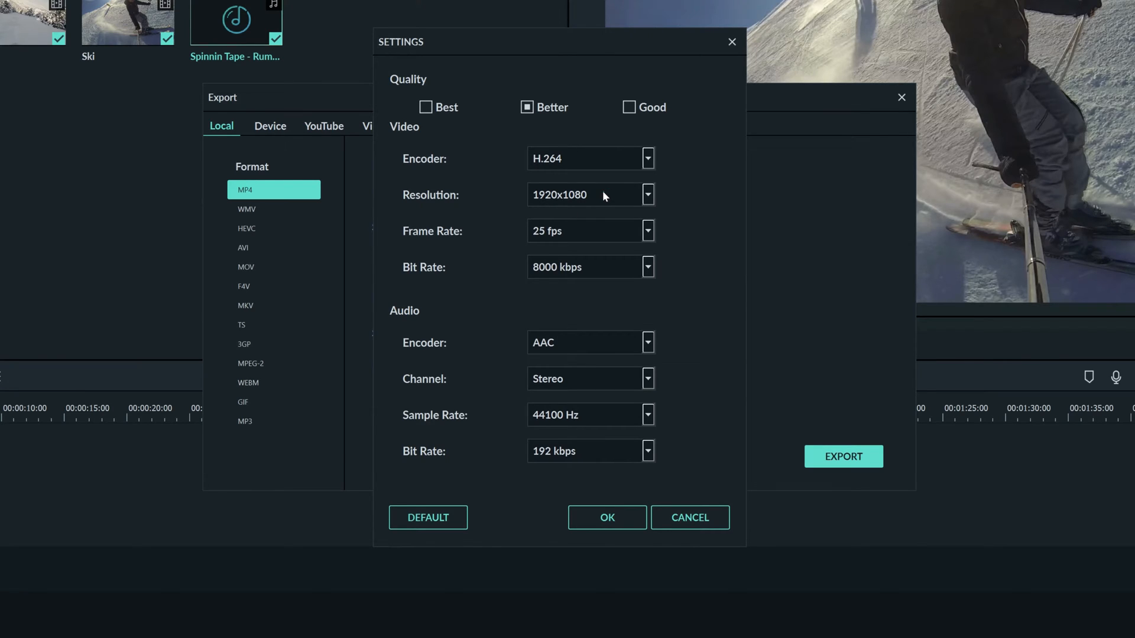
Set the export frame rate to 30 fps and start converting My Video to MP4
{"action": "left_click", "coordinate": [646, 231]}
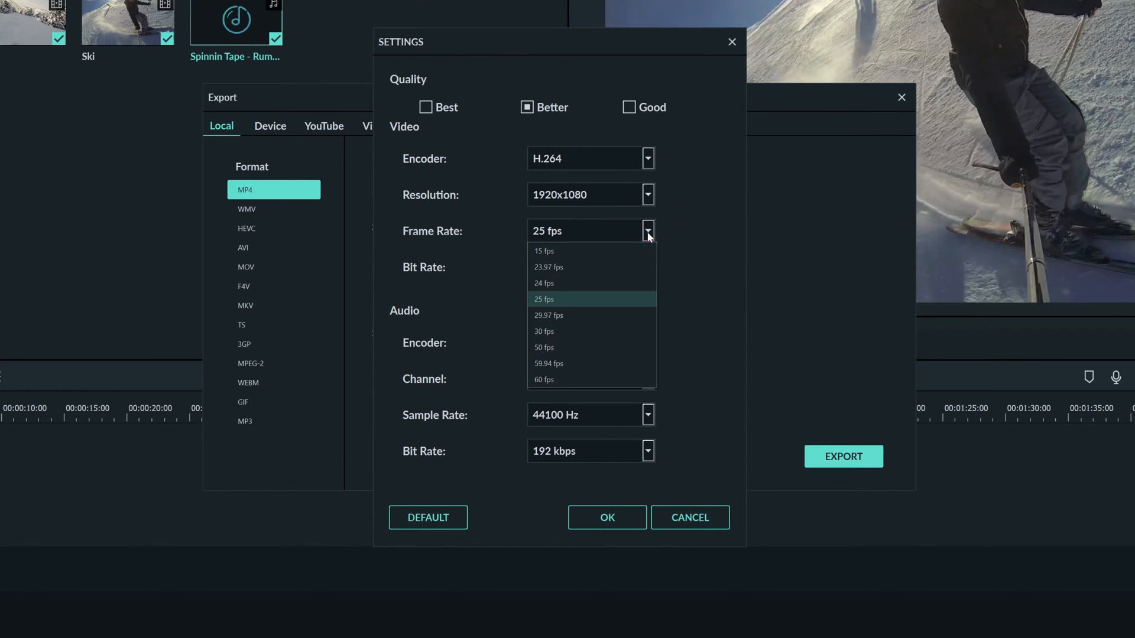
{"action": "left_click", "coordinate": [543, 331]}
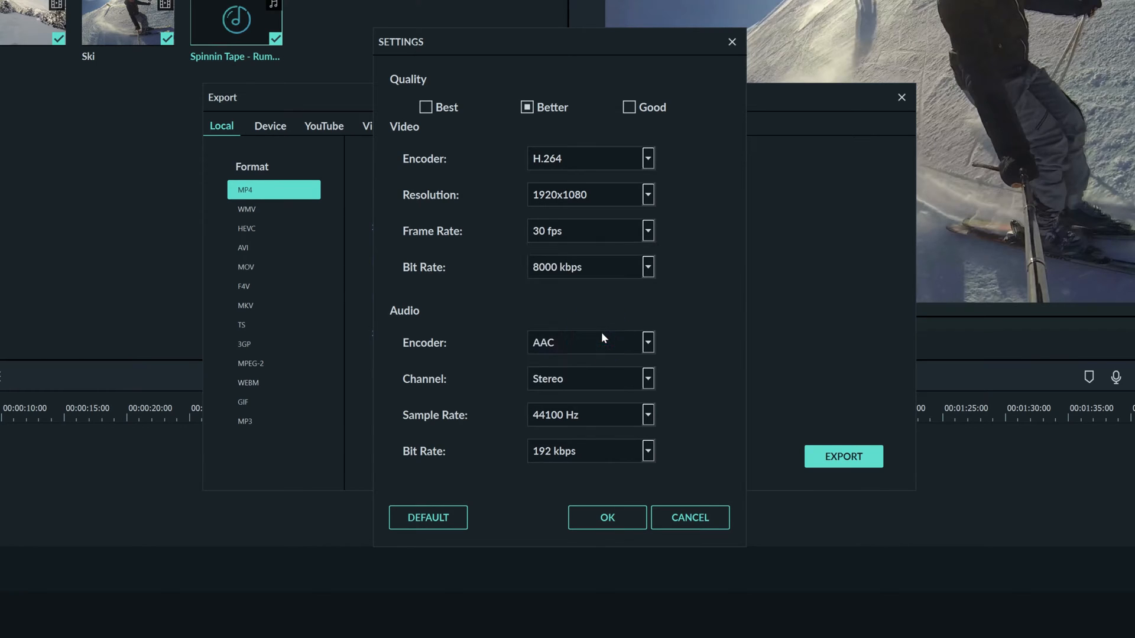
{"action": "mouse_move", "coordinate": [678, 235]}
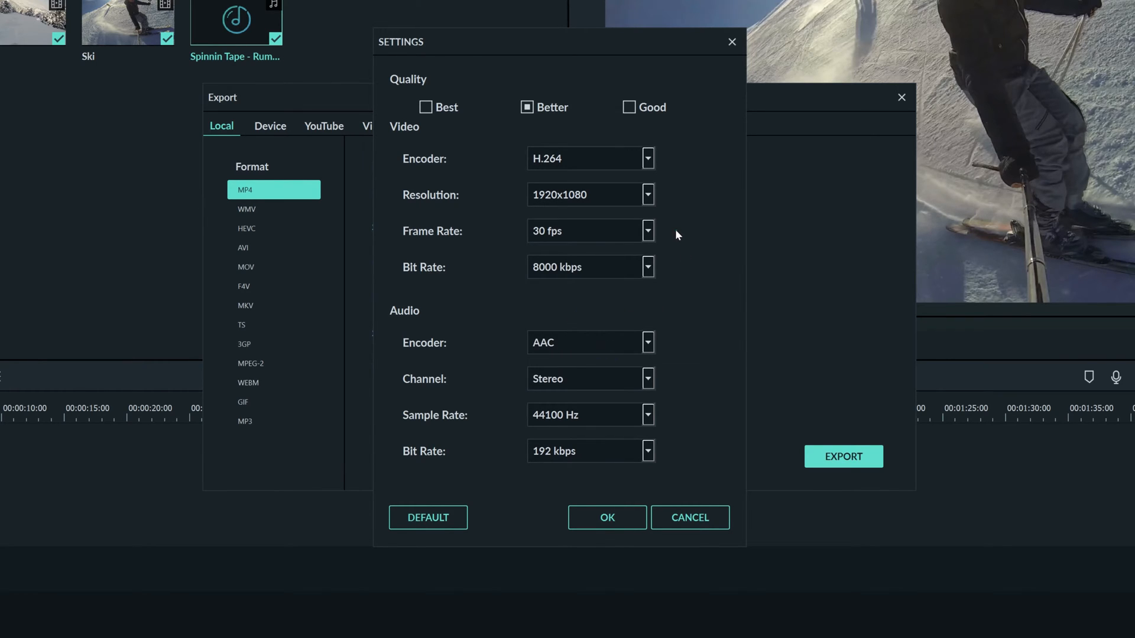
{"action": "mouse_move", "coordinate": [664, 265]}
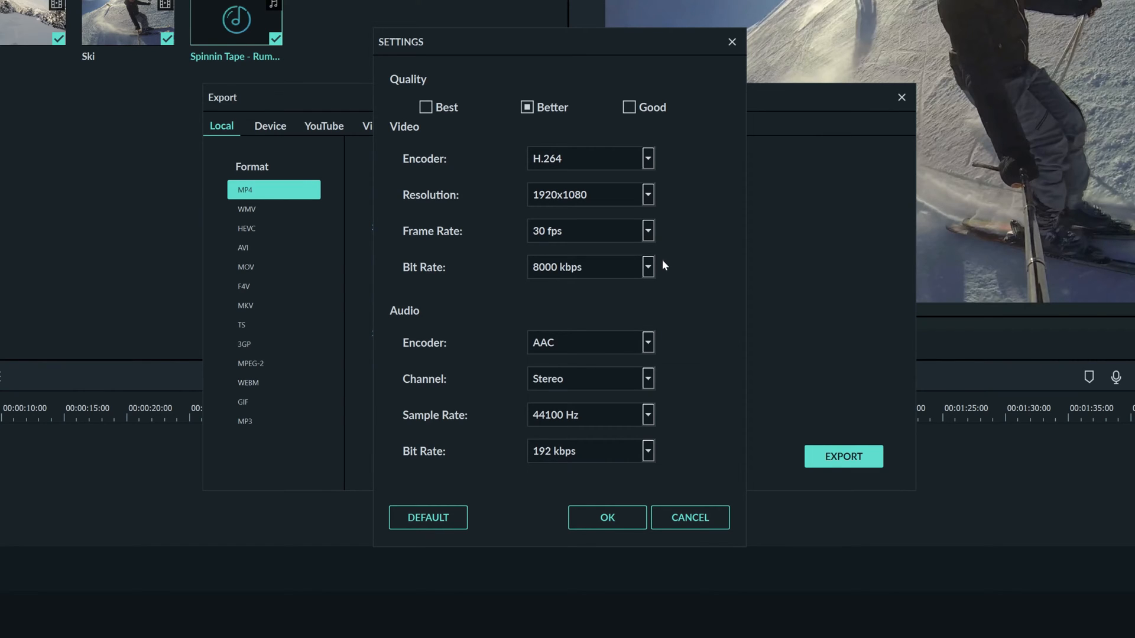
{"action": "mouse_move", "coordinate": [528, 457]}
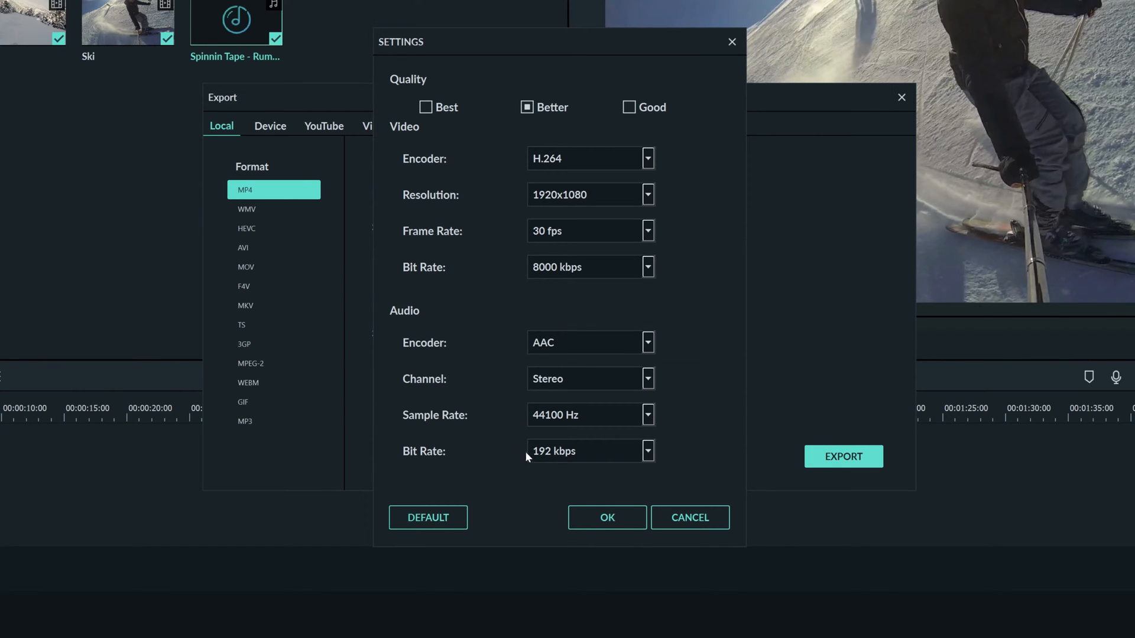
{"action": "mouse_move", "coordinate": [526, 312]}
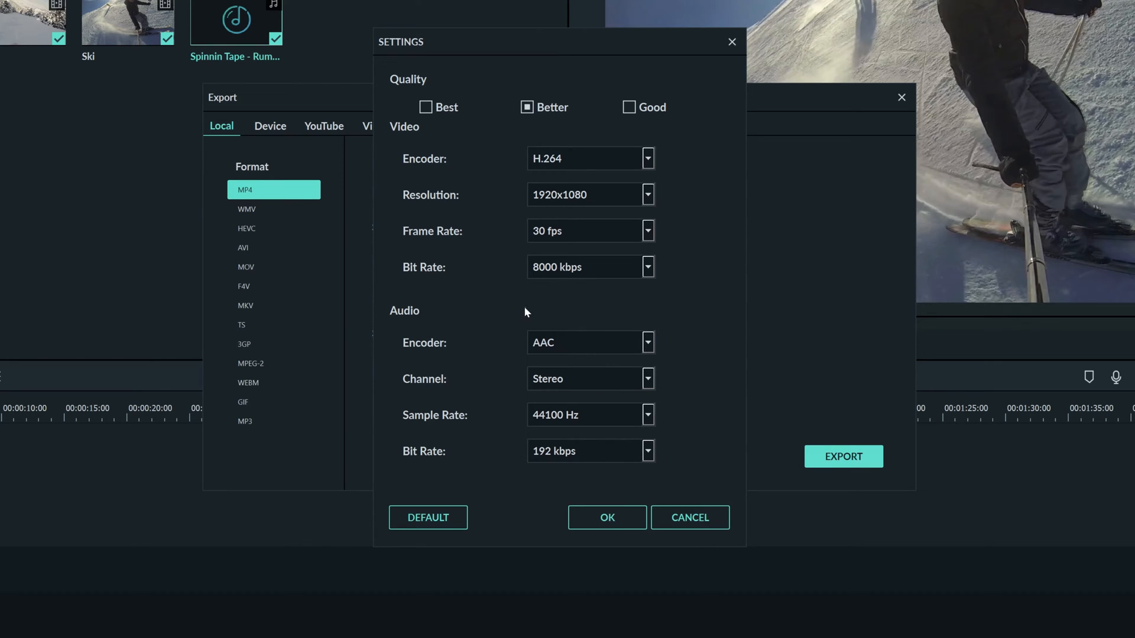
{"action": "mouse_move", "coordinate": [554, 482]}
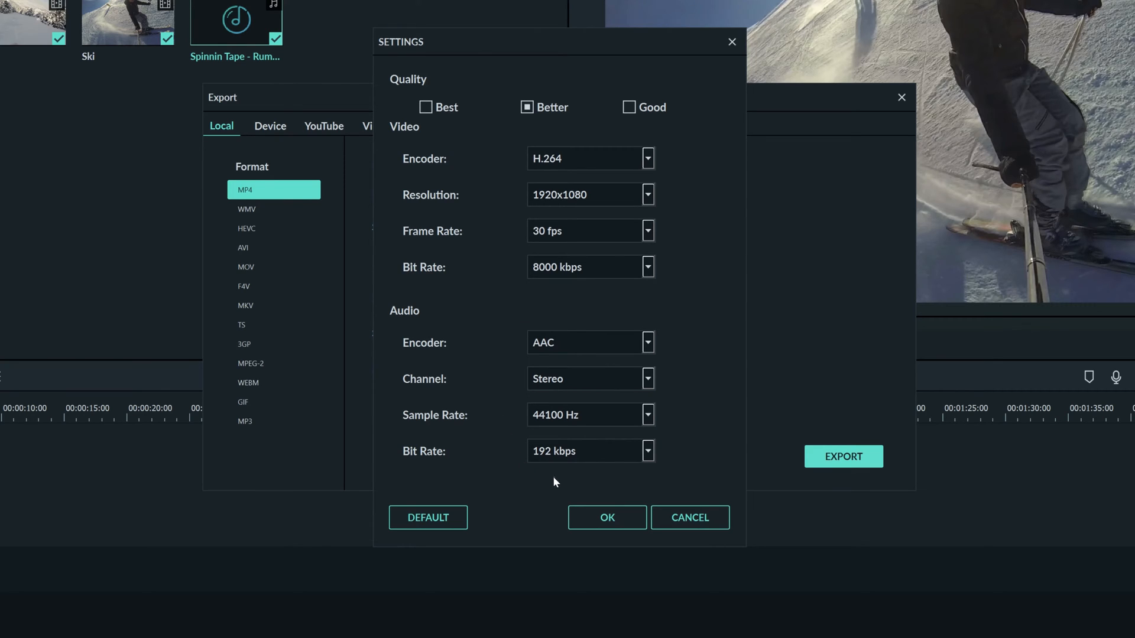
{"action": "mouse_move", "coordinate": [606, 517]}
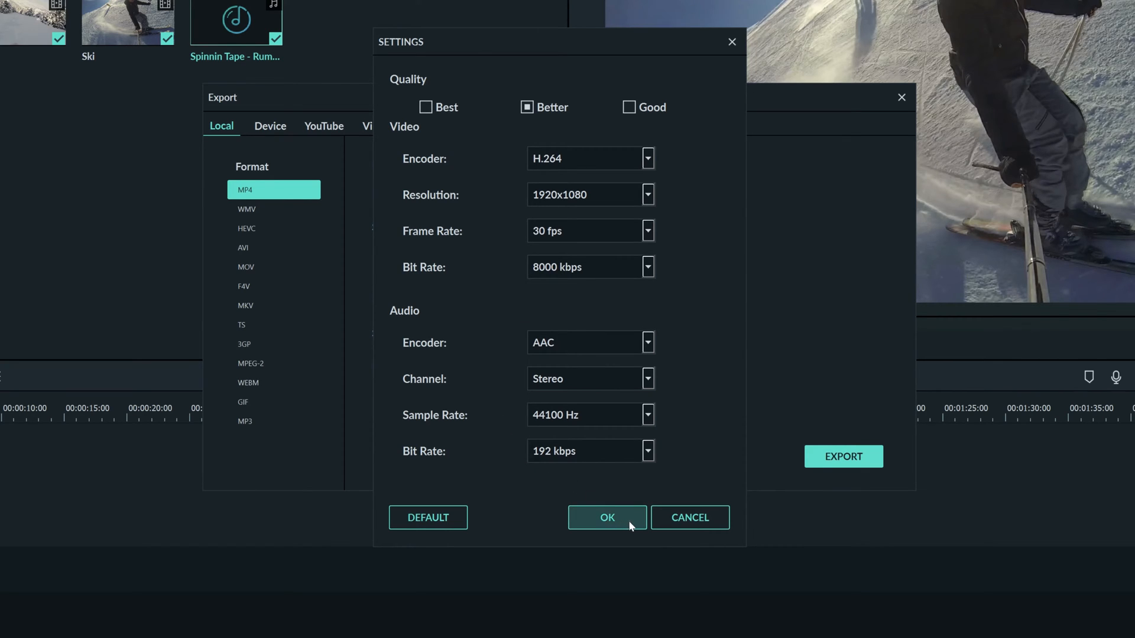
{"action": "left_click", "coordinate": [606, 517]}
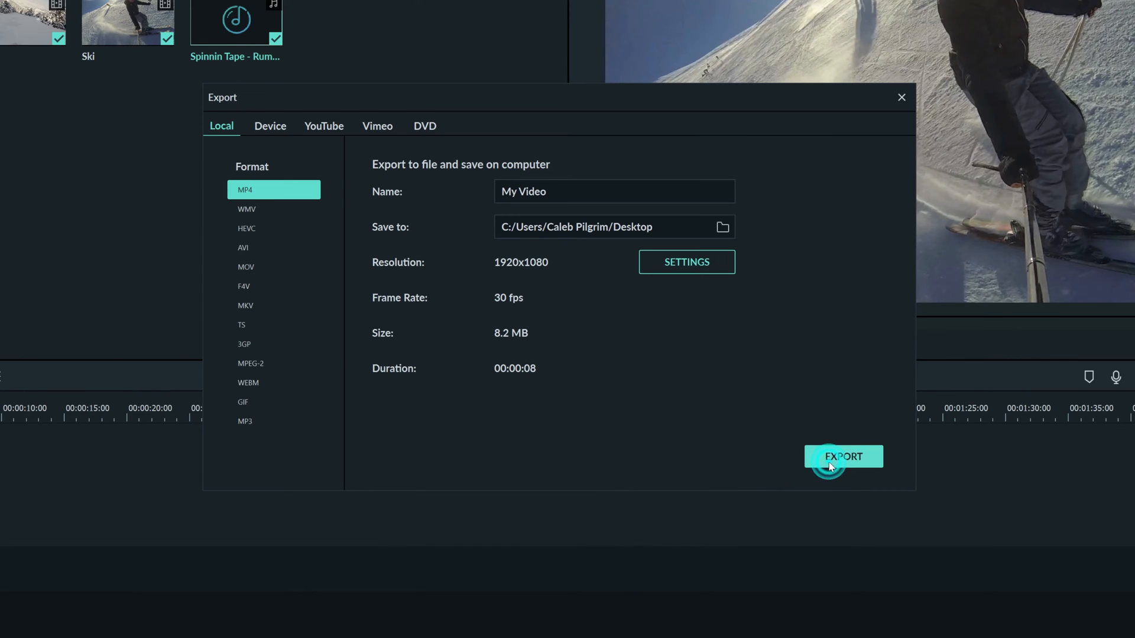
{"action": "left_click", "coordinate": [842, 456]}
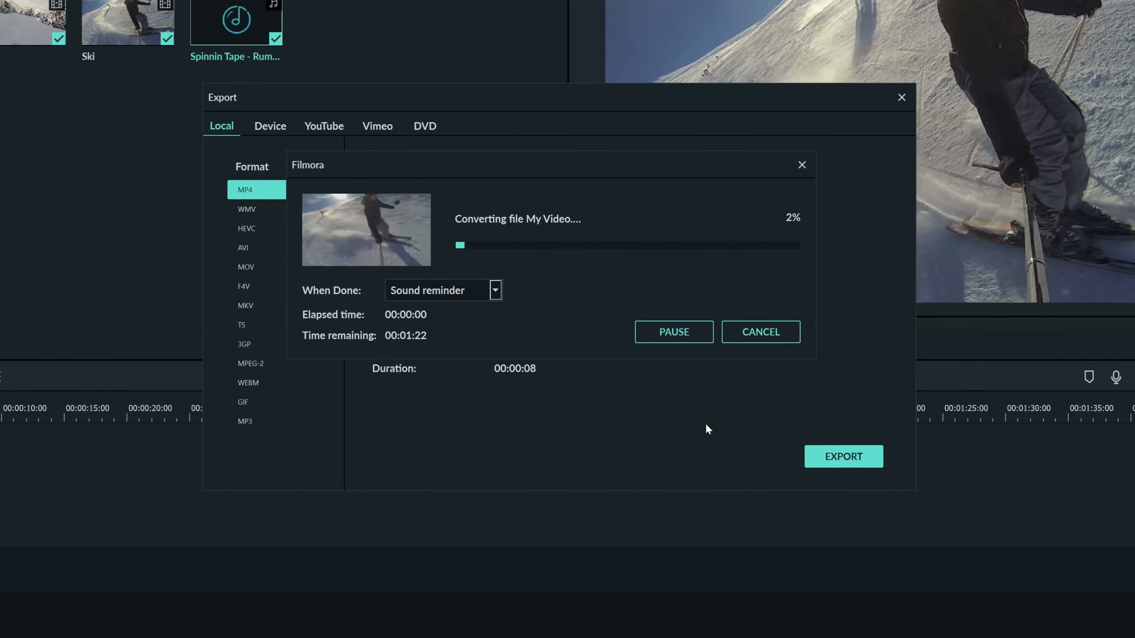